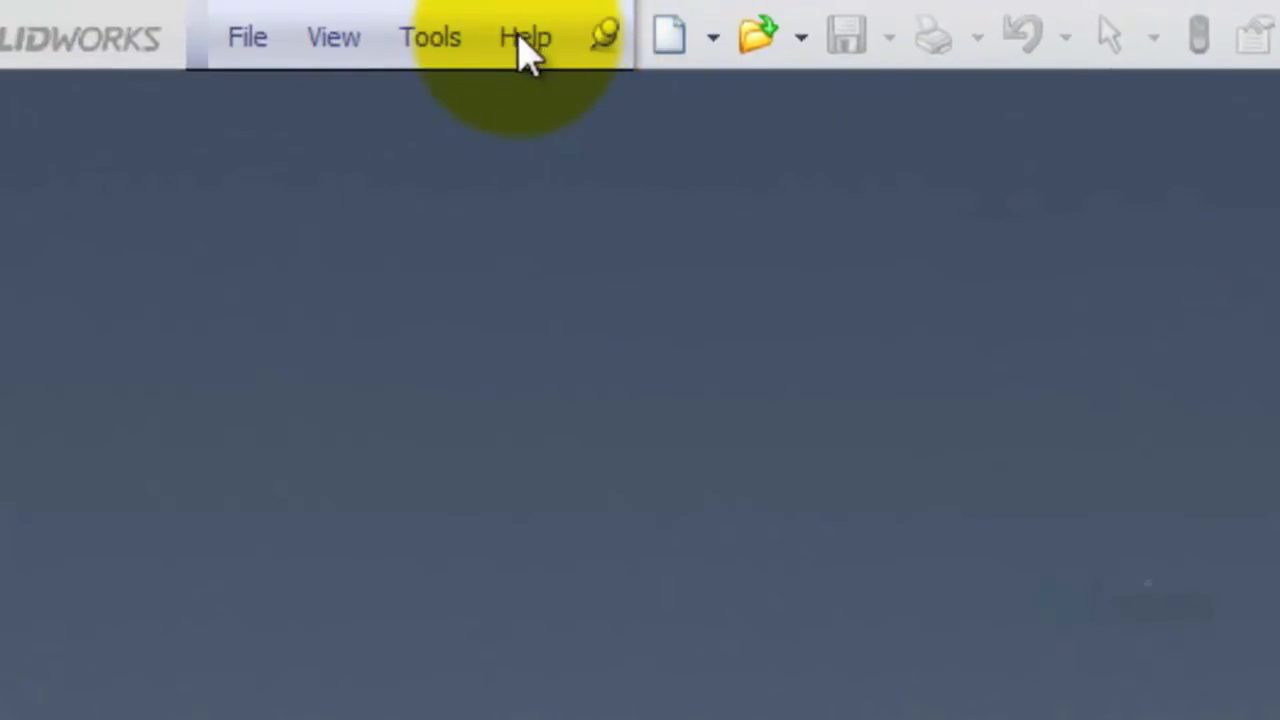
Step: Choose Help > Transfer Licenses to launch the license transfer wizard
click(525, 37)
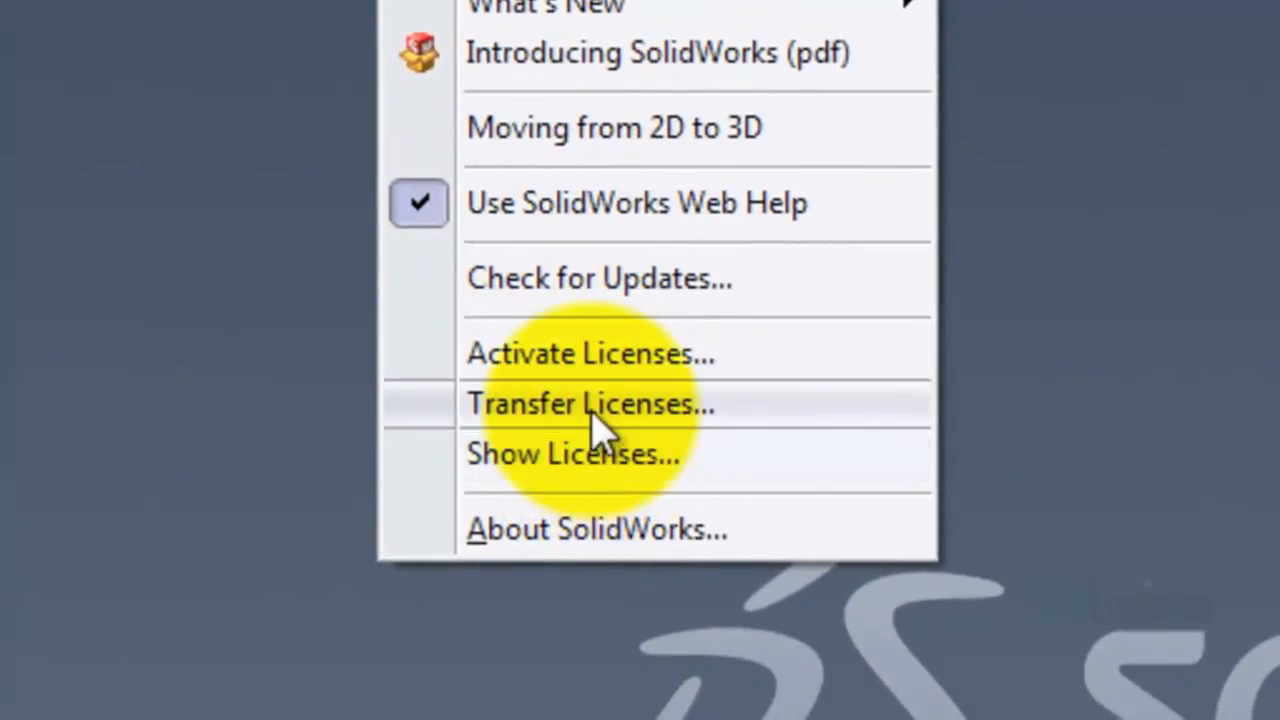
click(585, 405)
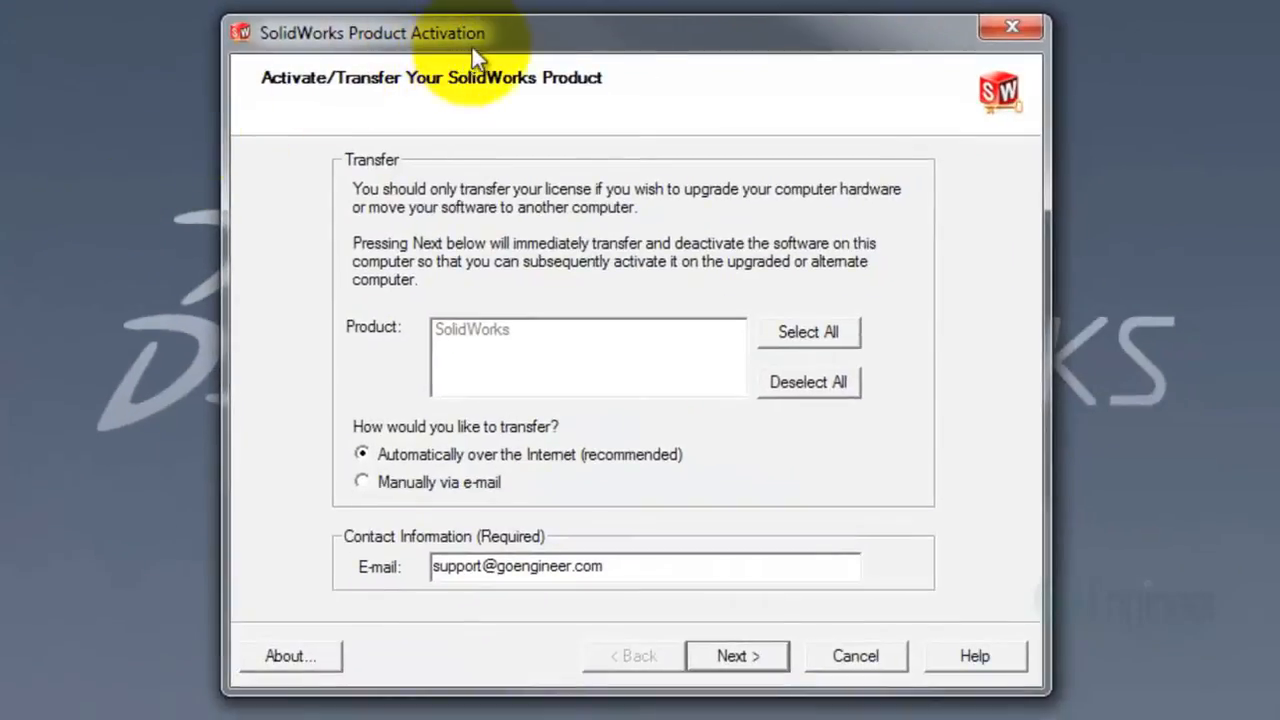
Step: Select all products in the Product list for automatic transfer over the Internet
click(809, 331)
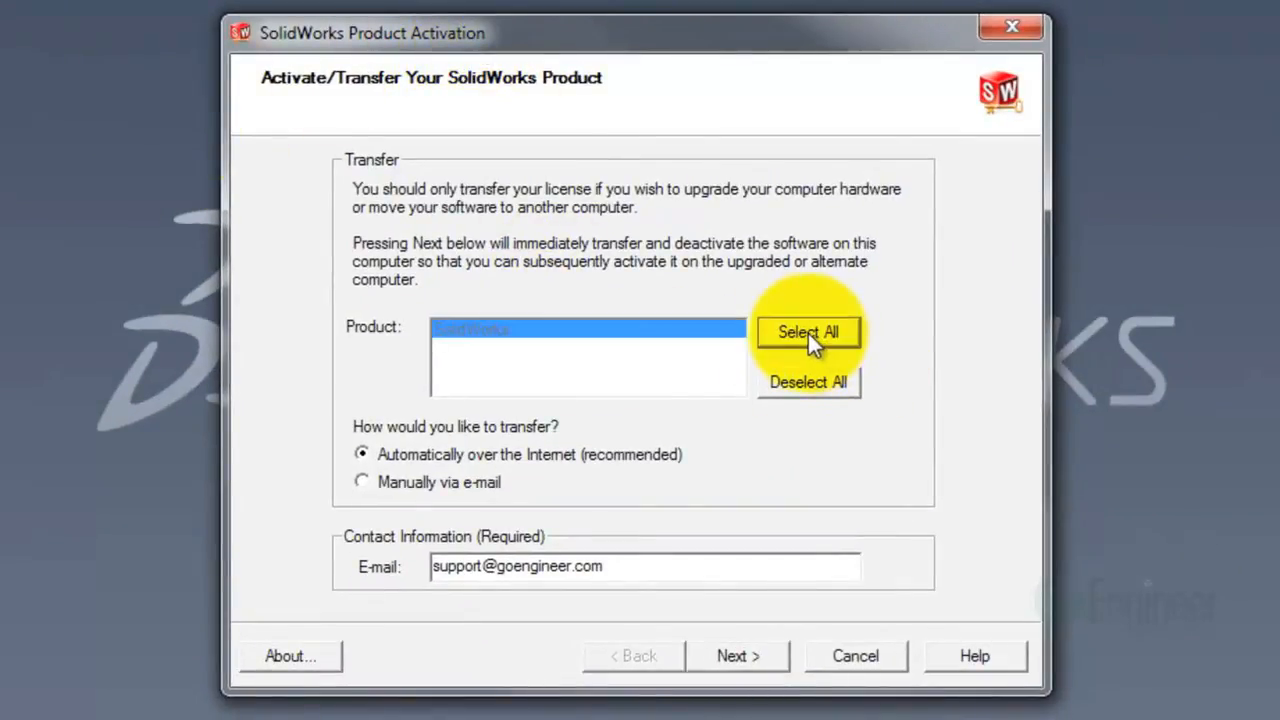
mouse_move(692, 467)
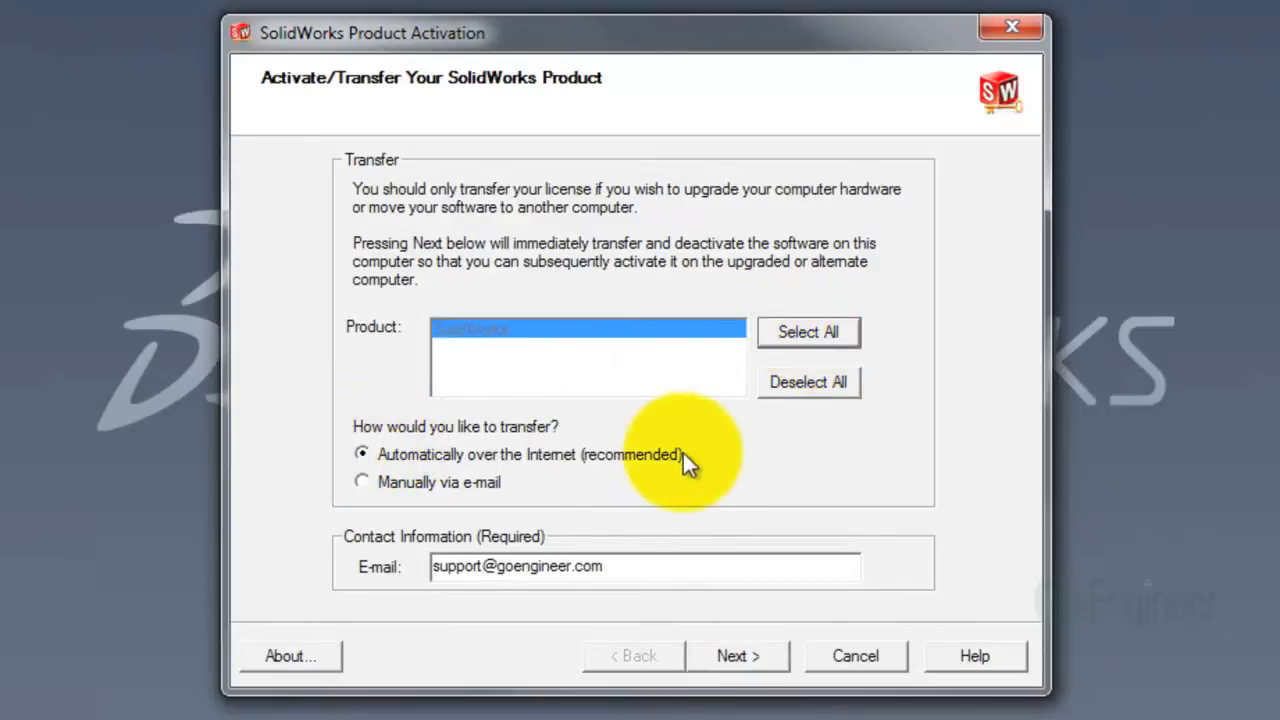
mouse_move(345, 459)
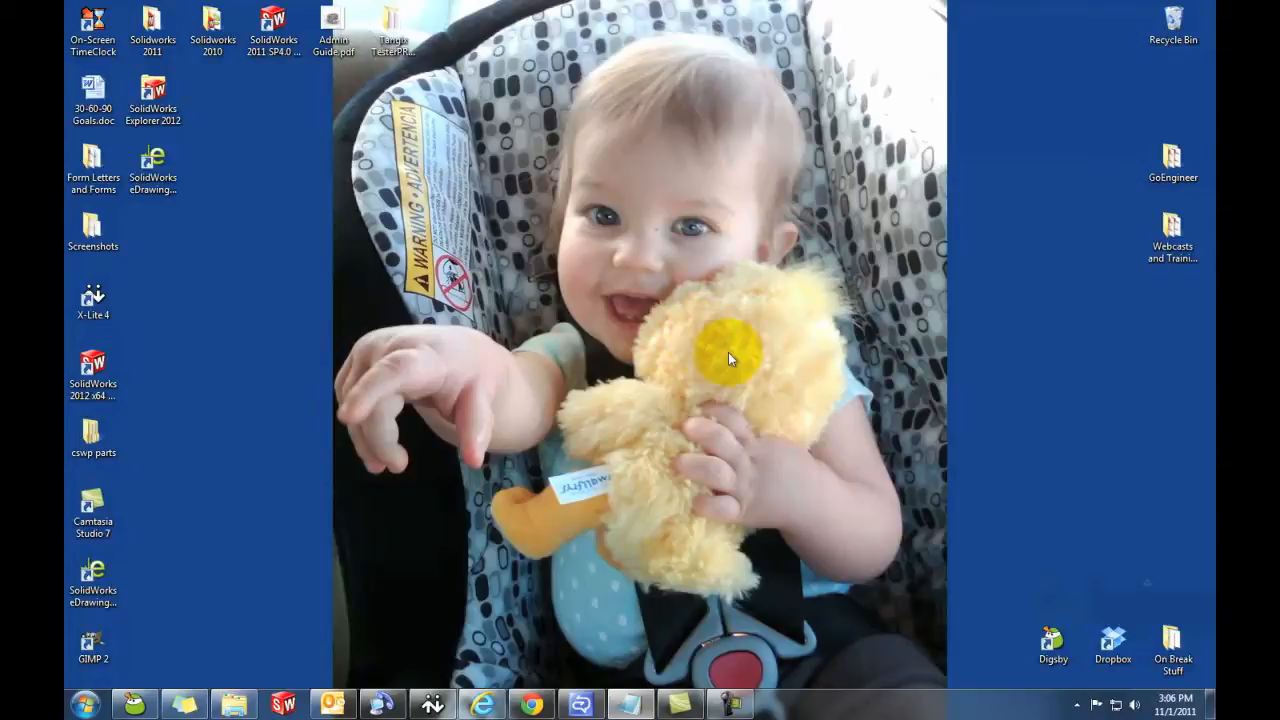
mouse_move(730, 370)
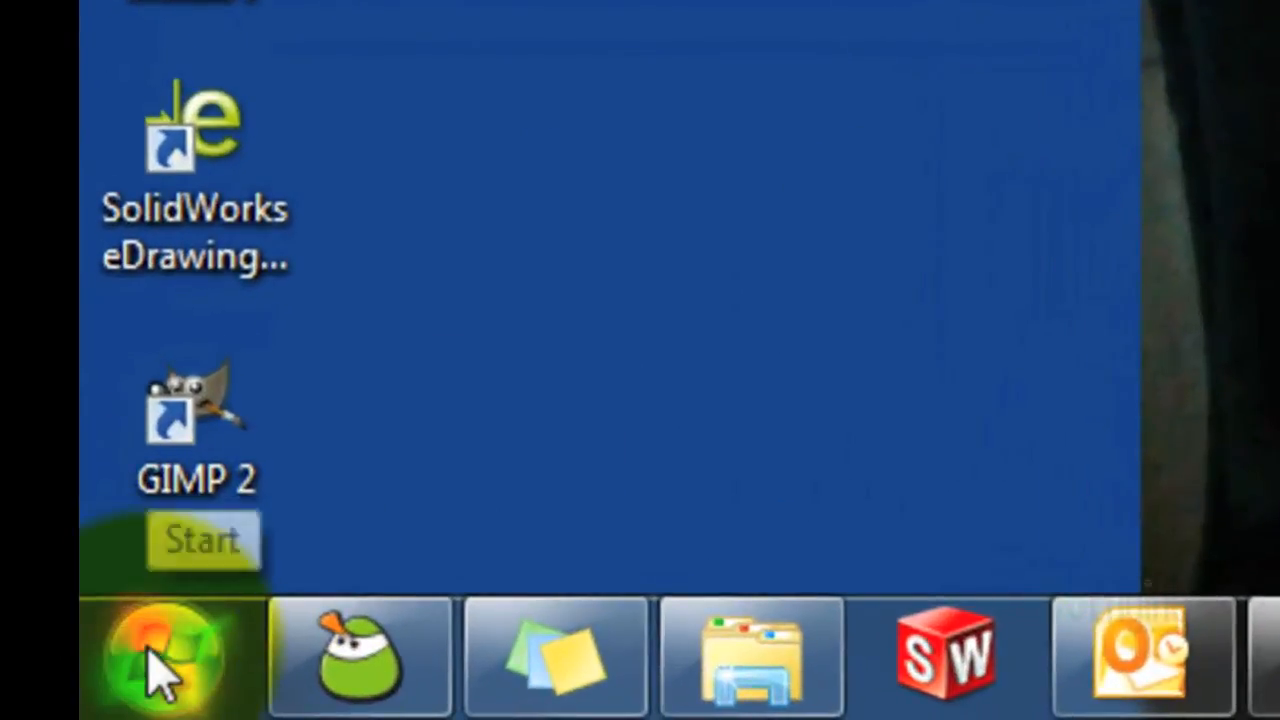
Step: Launch SolidNetWork License Manager via Start > All Programs > SolidWorks 2011 > SolidWorks Tools
click(165, 655)
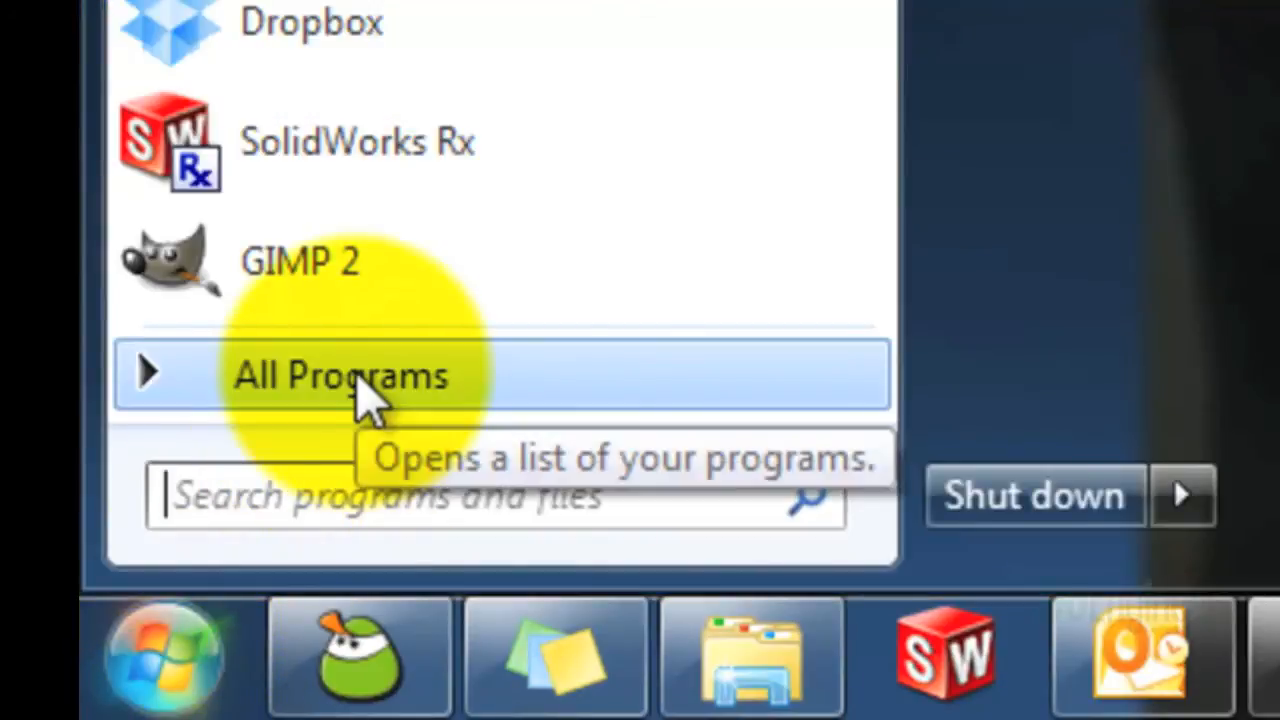
click(340, 375)
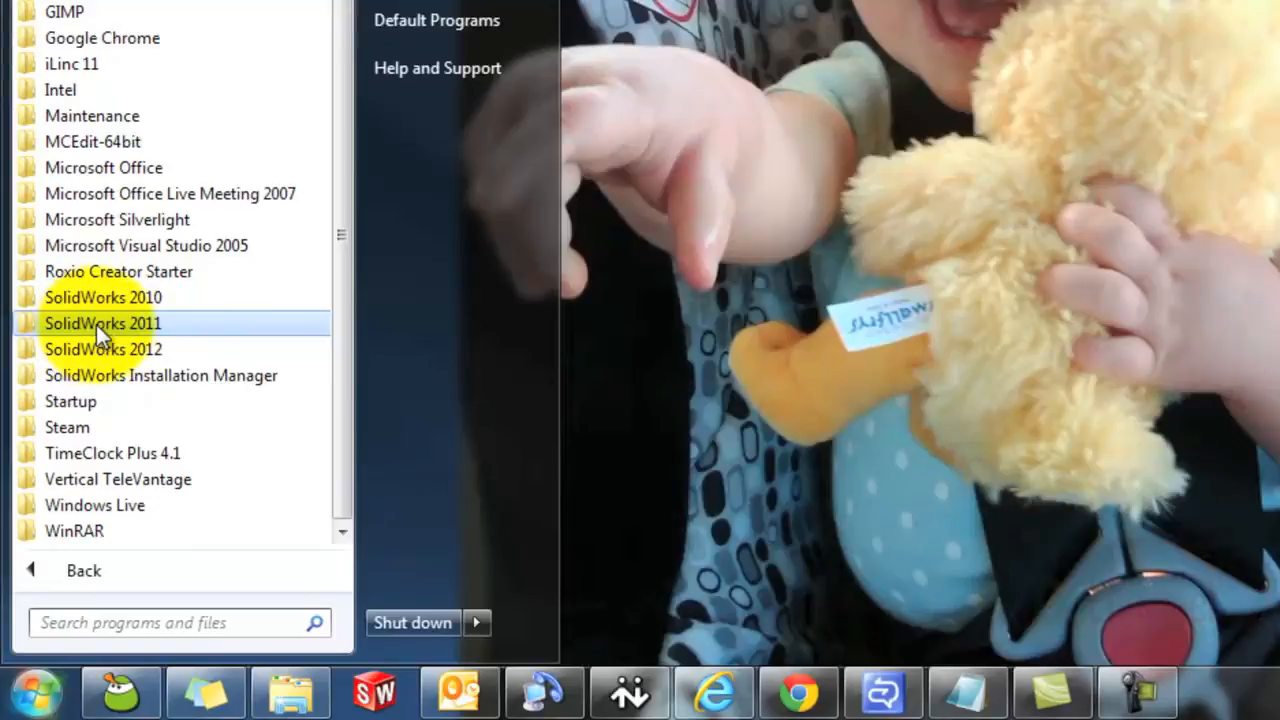
click(102, 323)
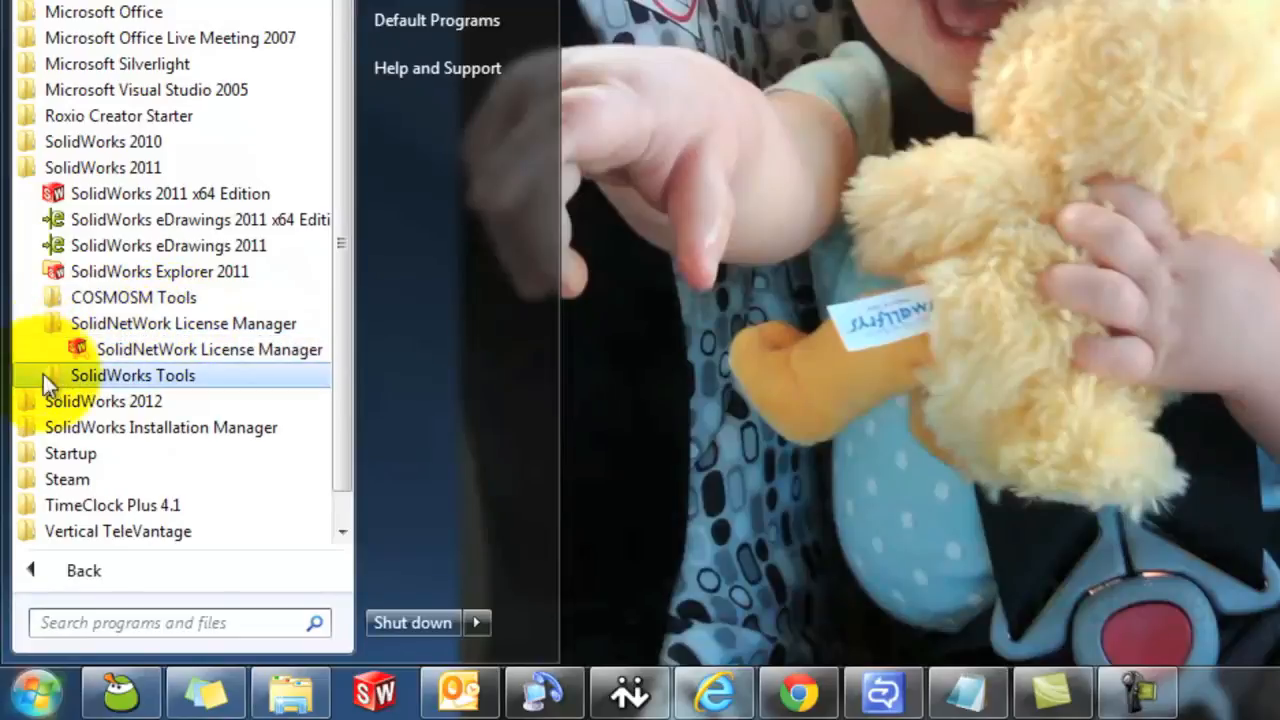
click(132, 375)
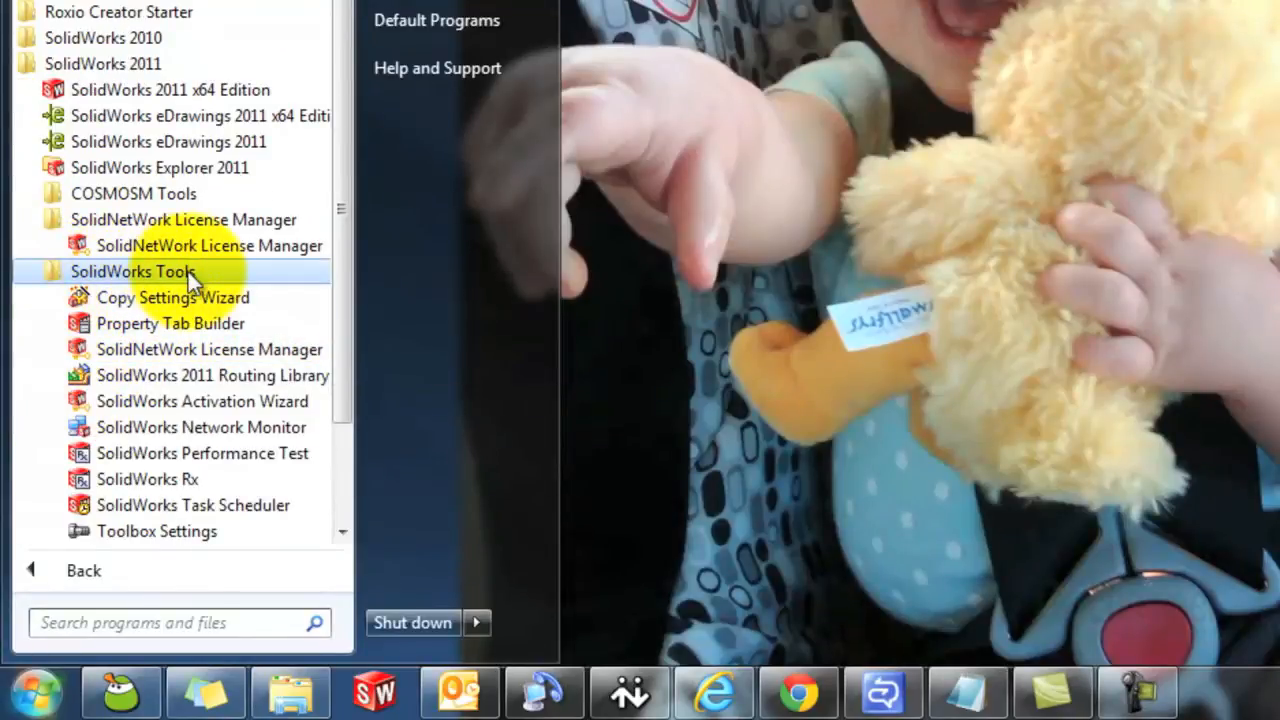
mouse_move(175, 380)
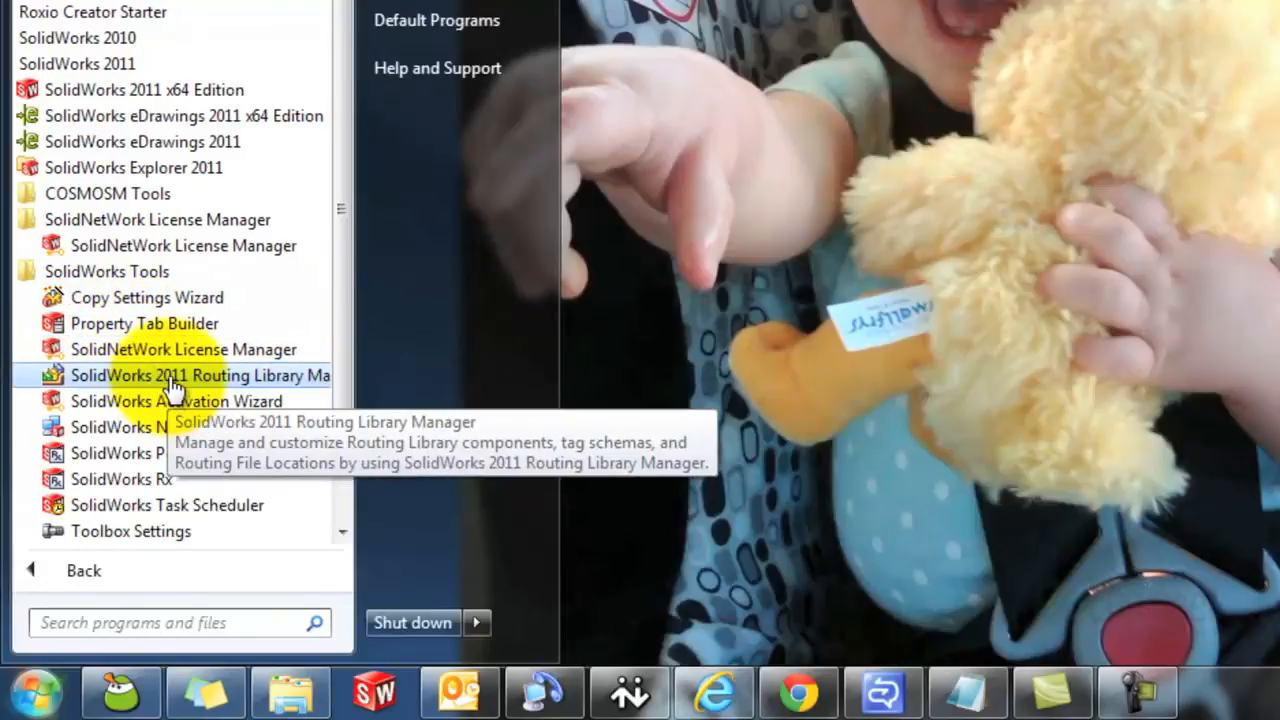
mouse_move(184, 349)
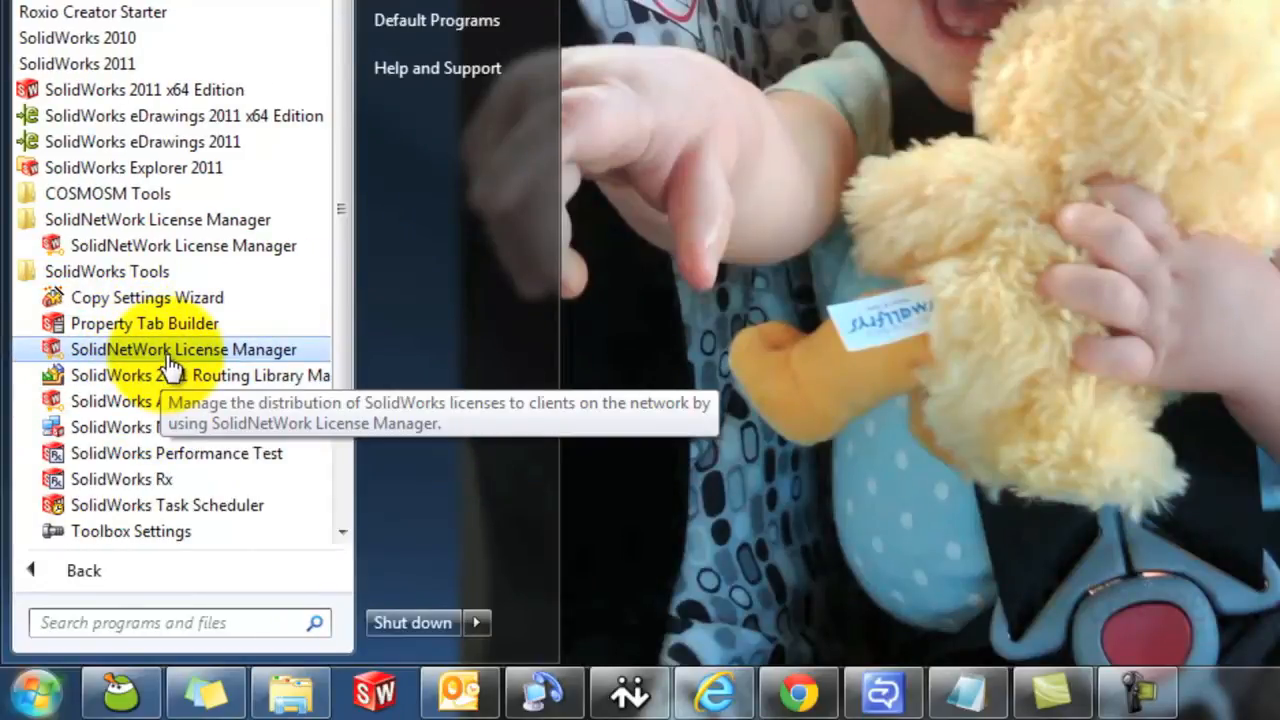
click(183, 349)
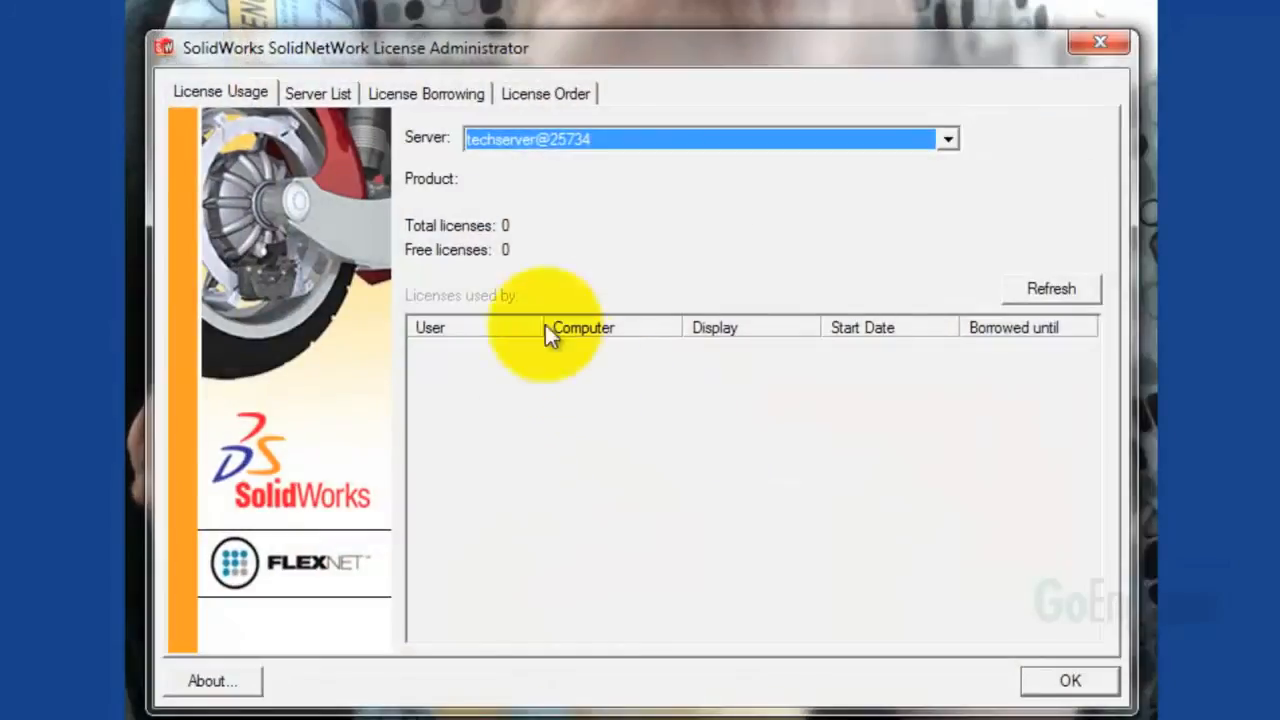
mouse_move(270, 98)
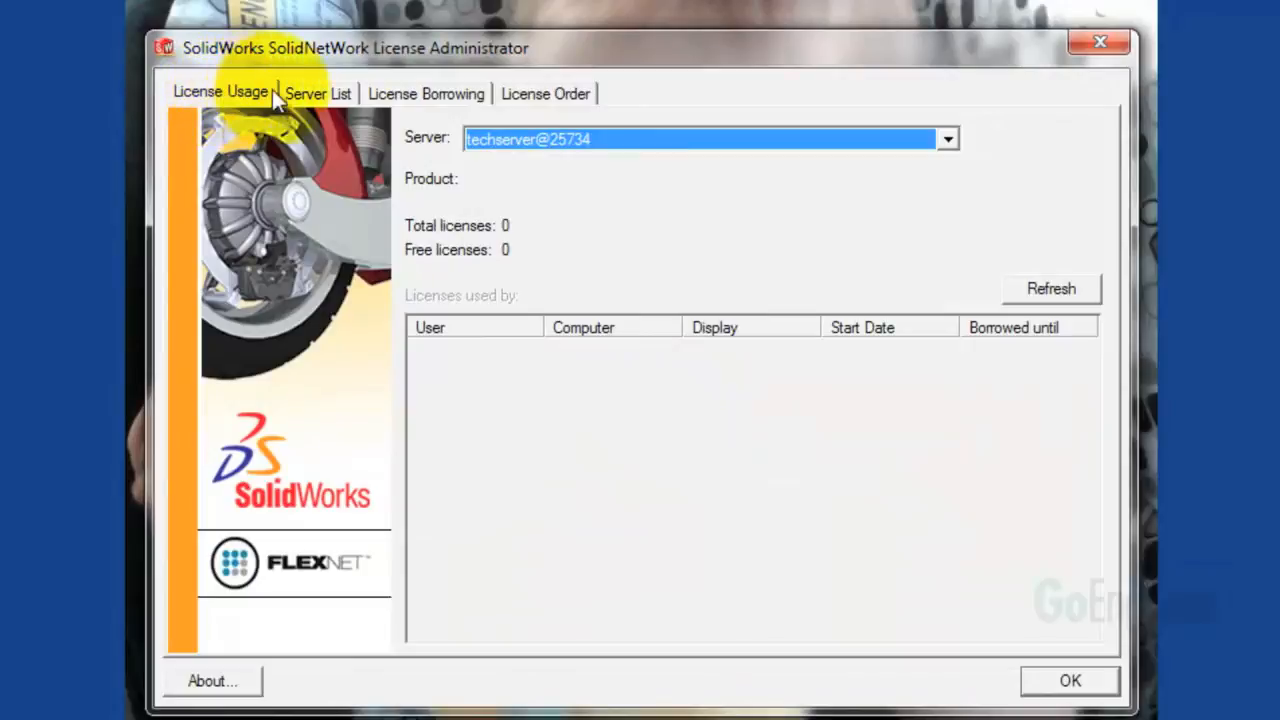
mouse_move(489, 104)
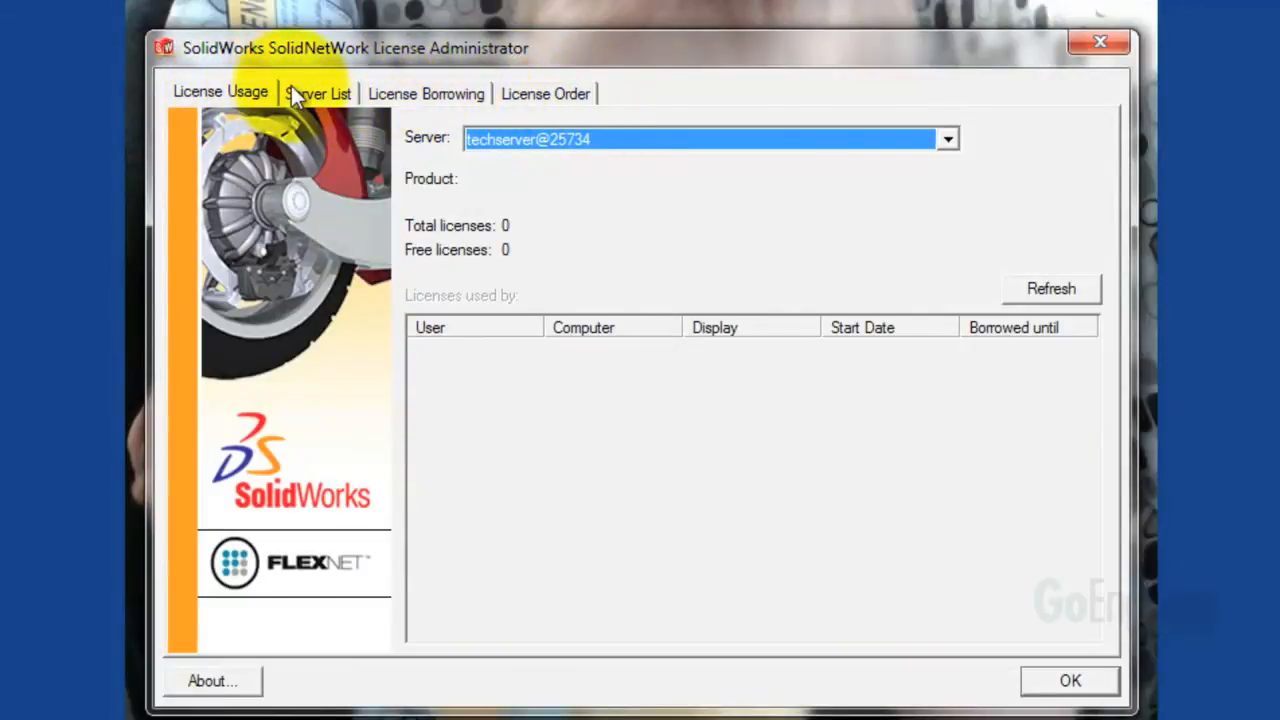
mouse_move(757, 62)
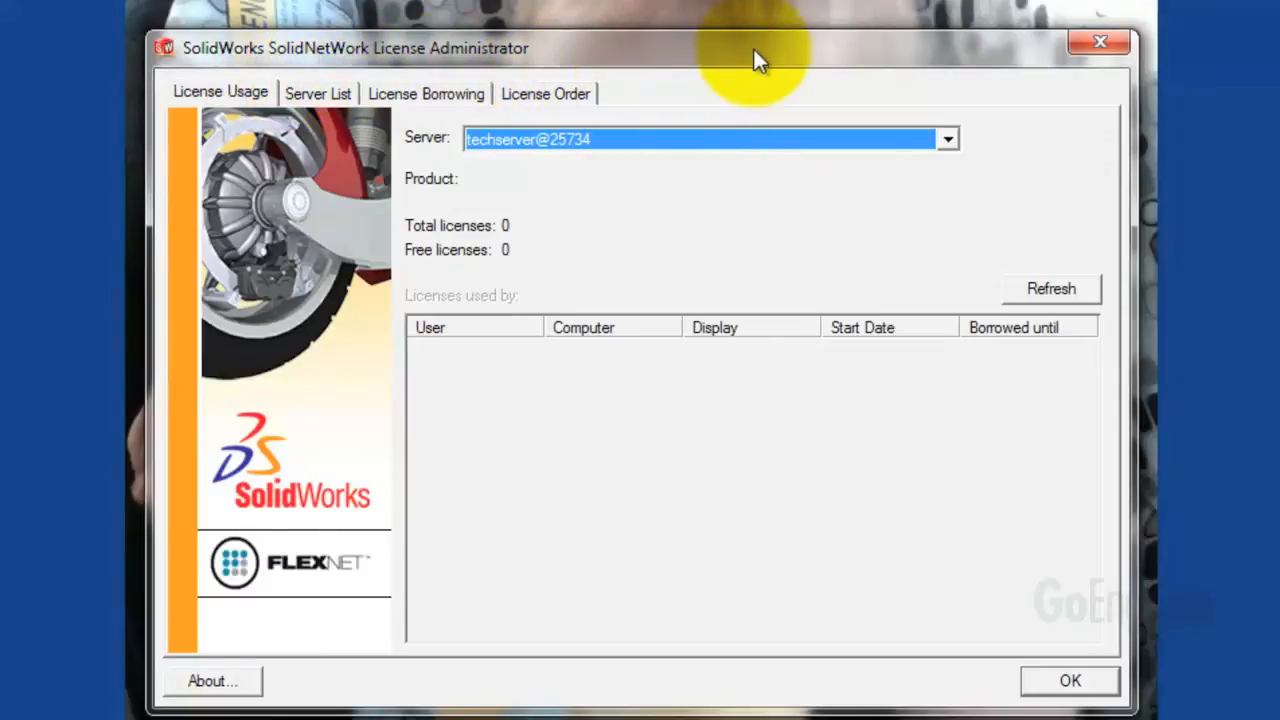
mouse_move(557, 65)
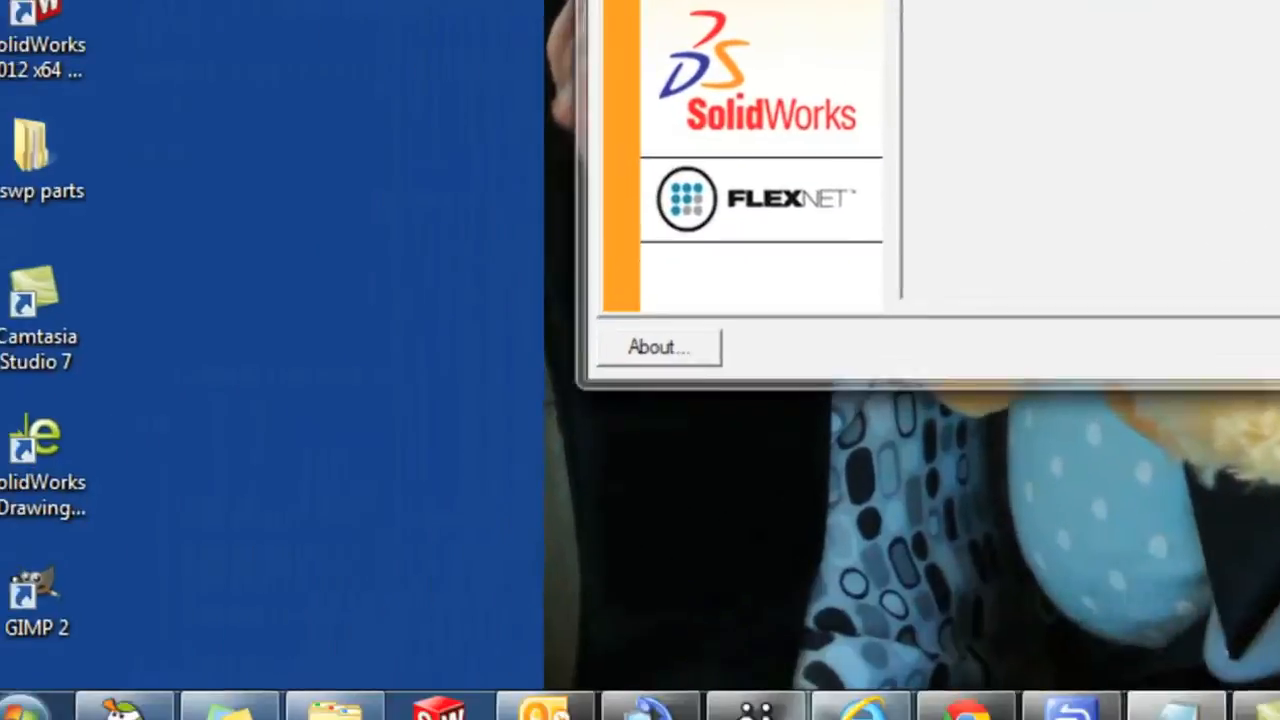
Step: Expand SolidWorks 2011 > SolidNetWork License Manager folder in the Start menu
click(30, 709)
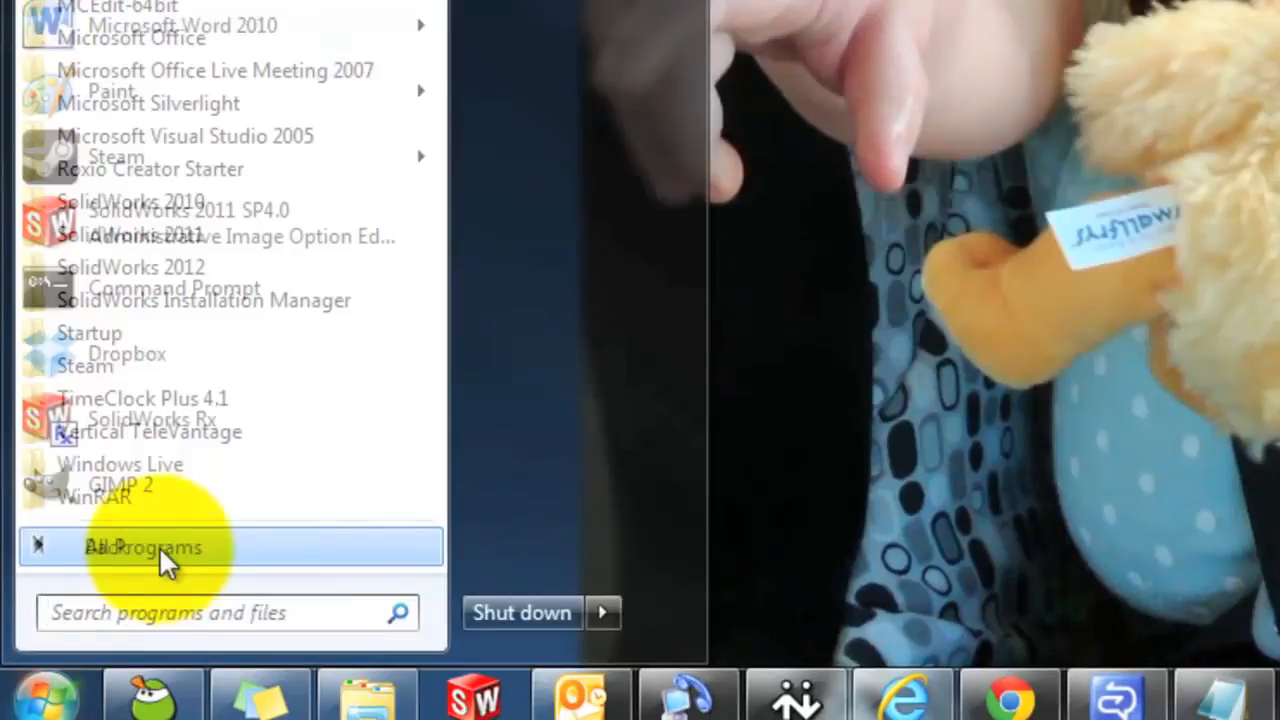
click(143, 547)
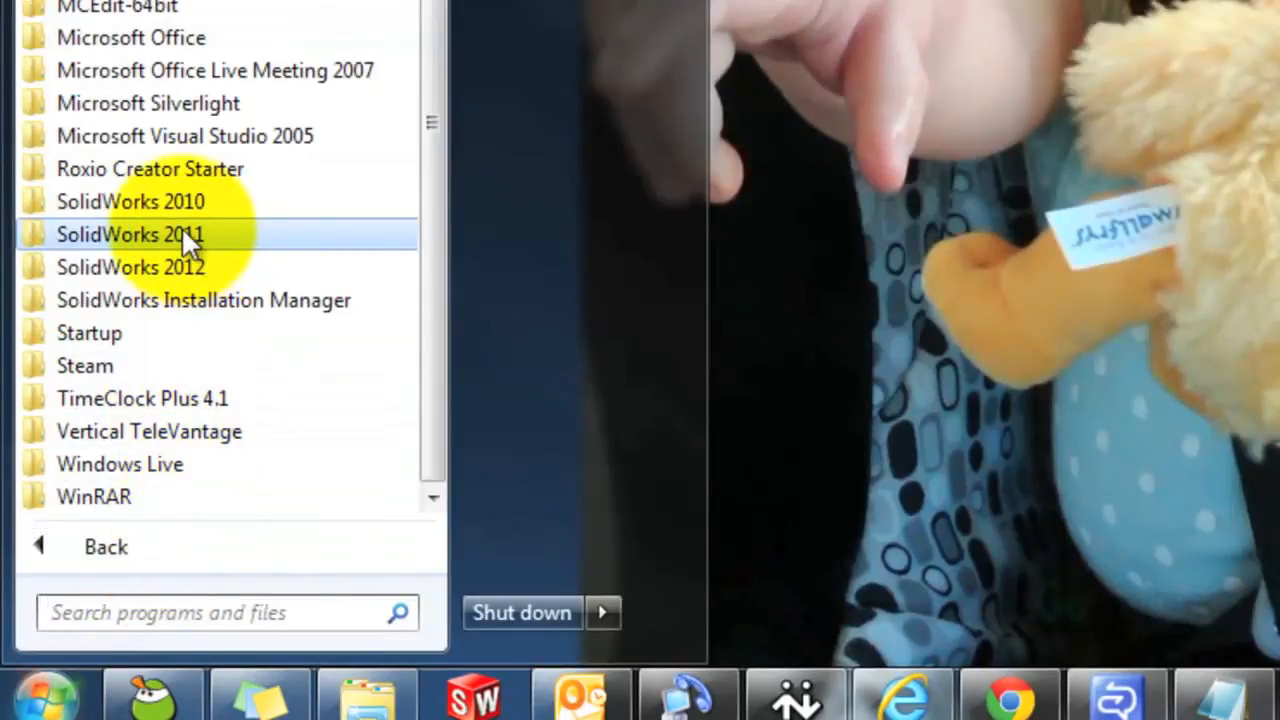
click(130, 234)
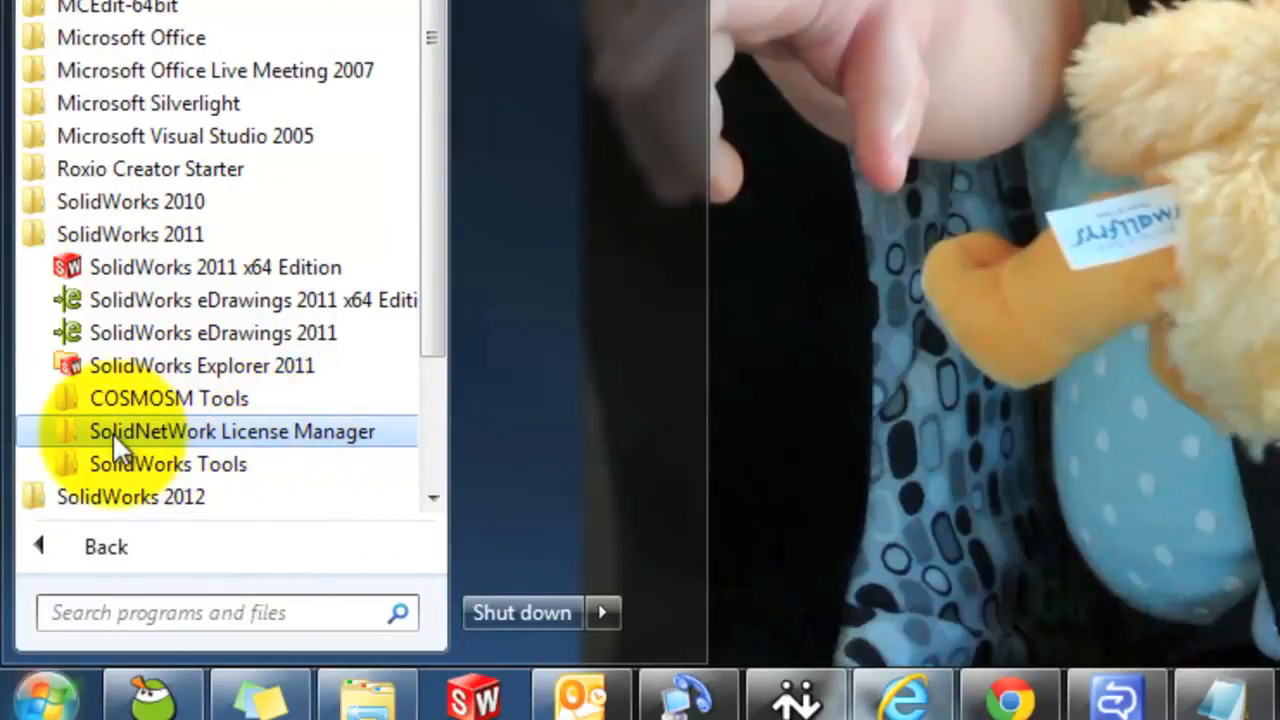
click(232, 431)
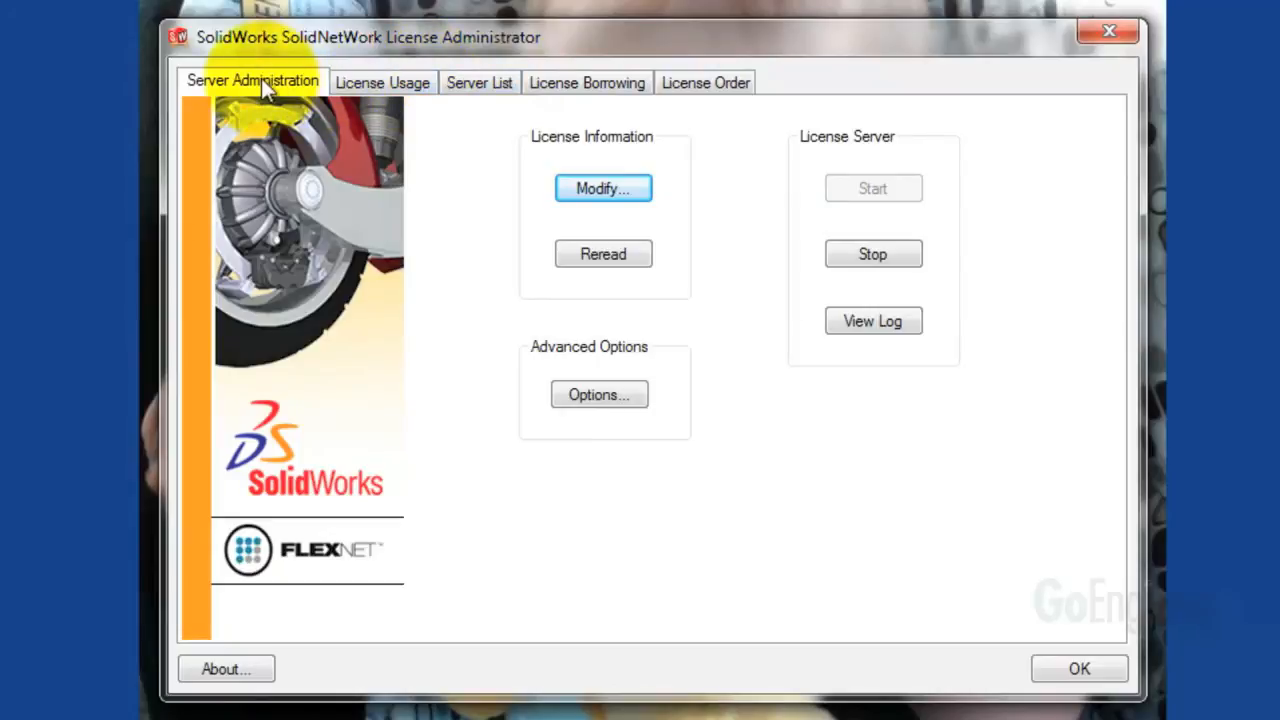
mouse_move(268, 96)
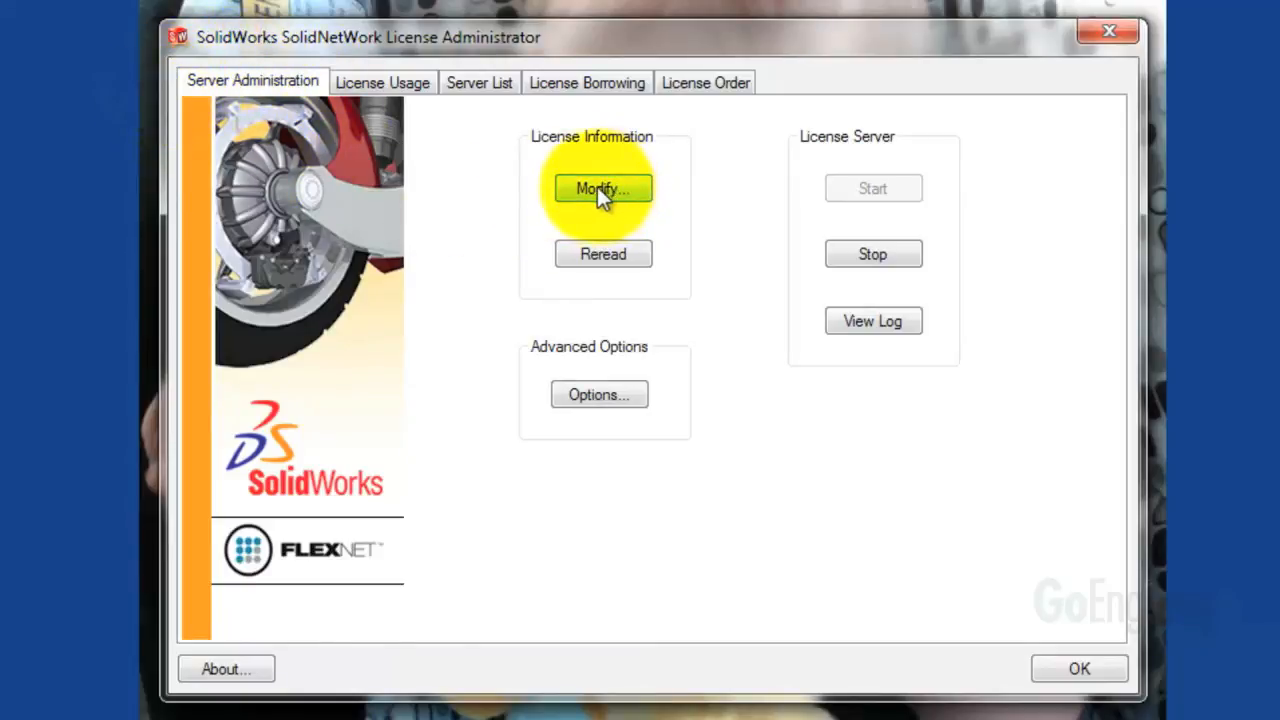
Step: Choose Modify under License Information on the Server Administration tab, then close the info page
click(603, 188)
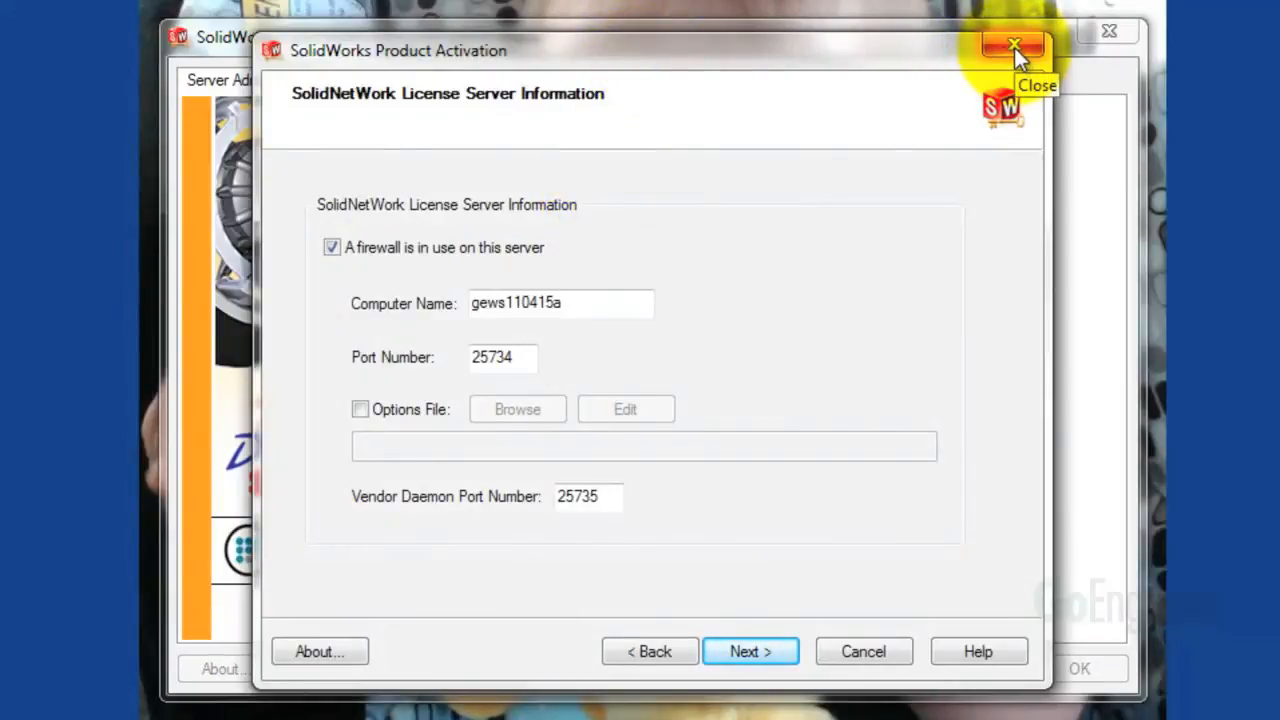
click(1010, 46)
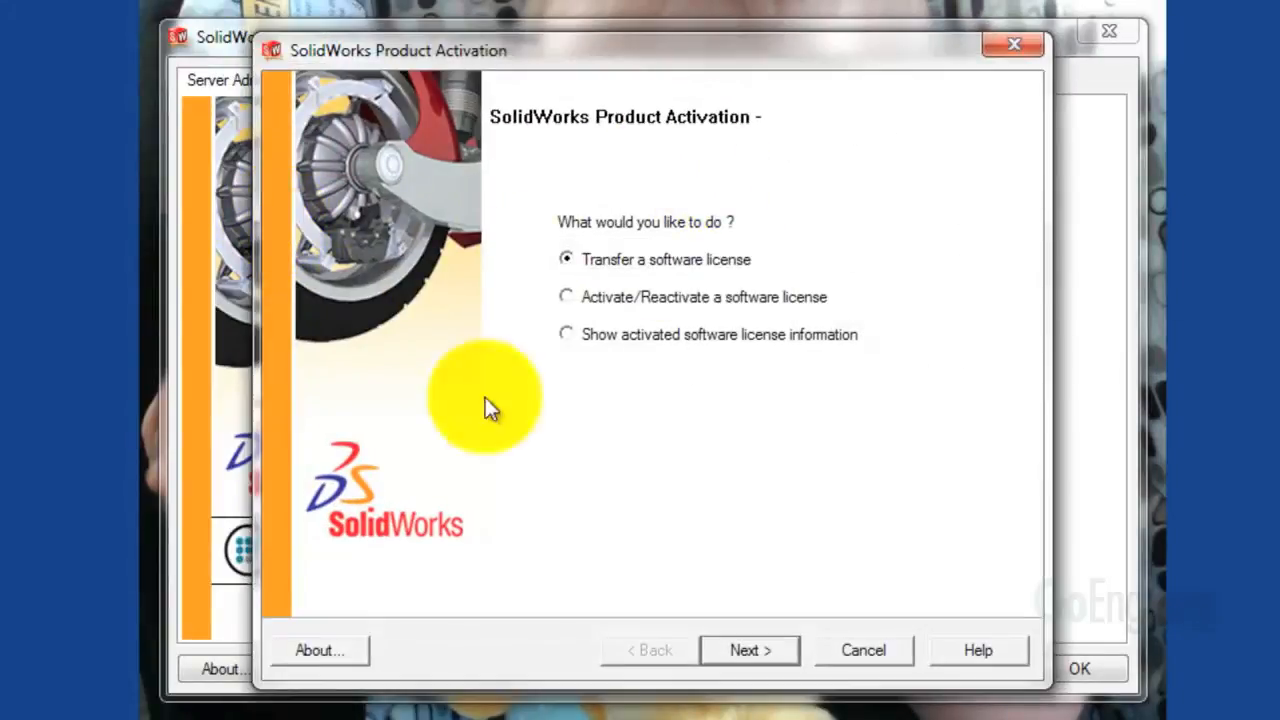
mouse_move(715, 515)
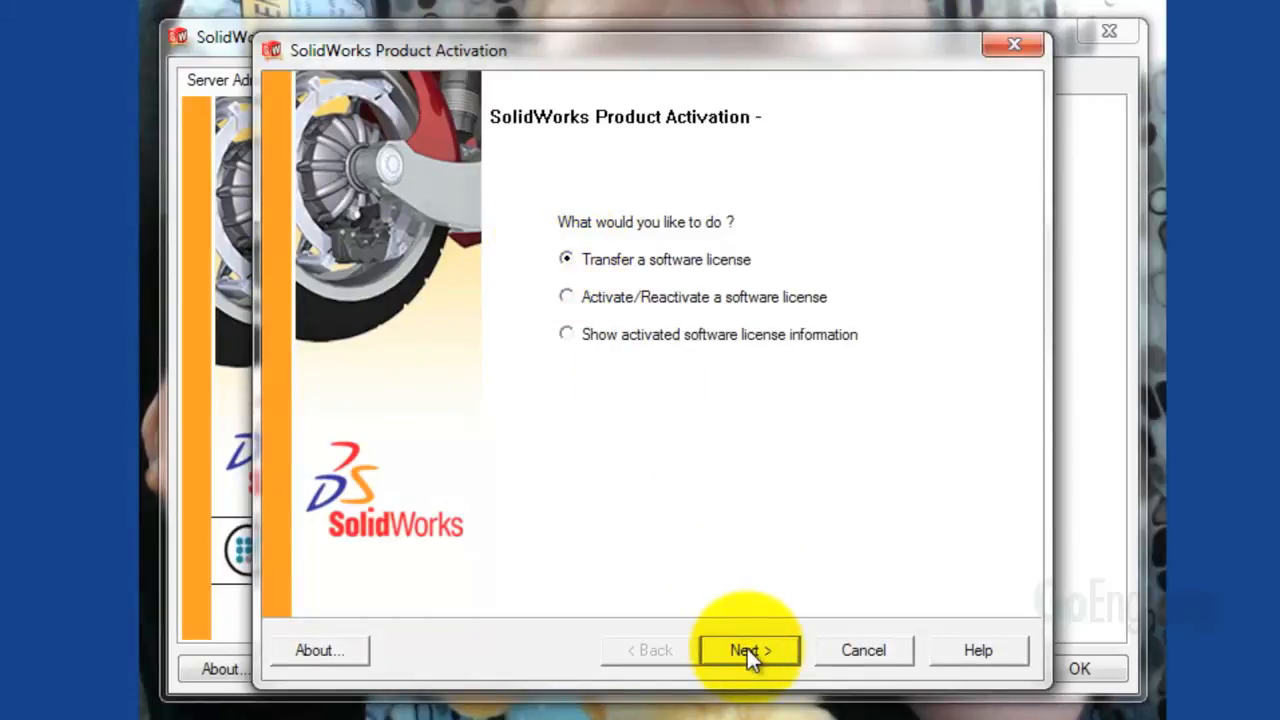
Step: Attempt a software license transfer, dismiss the no-products error, and close the wizard
click(748, 650)
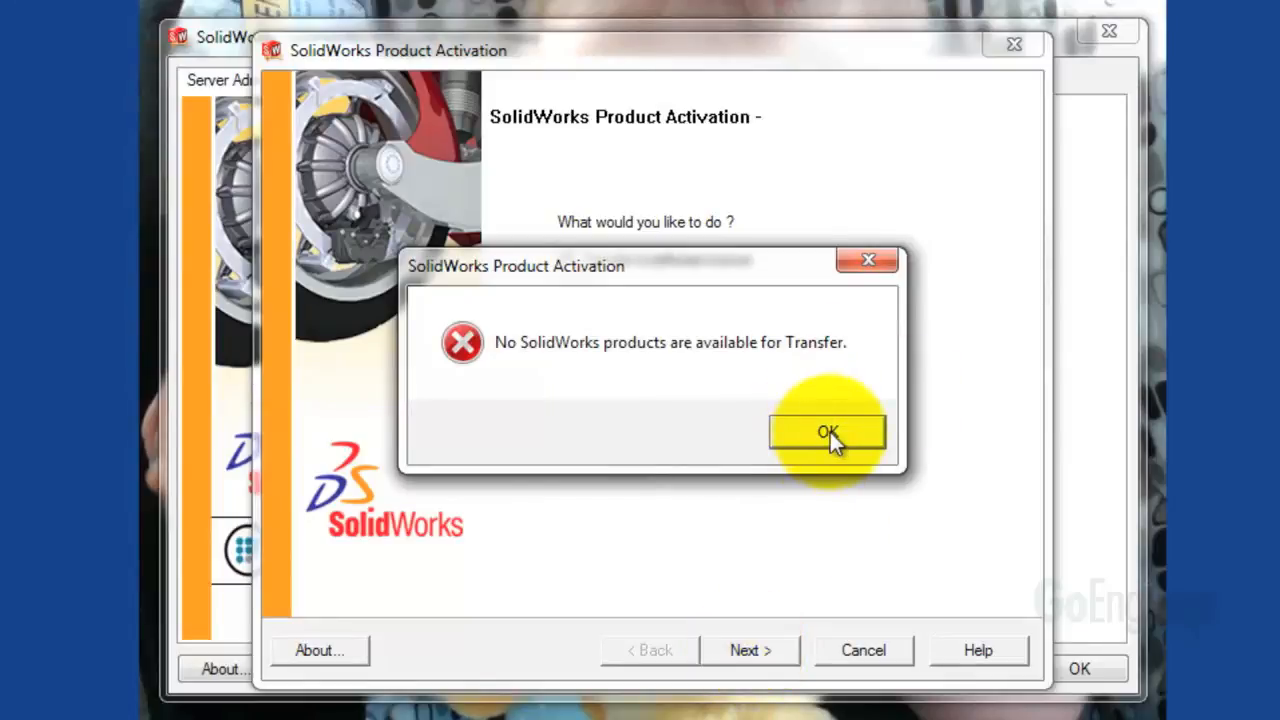
click(828, 432)
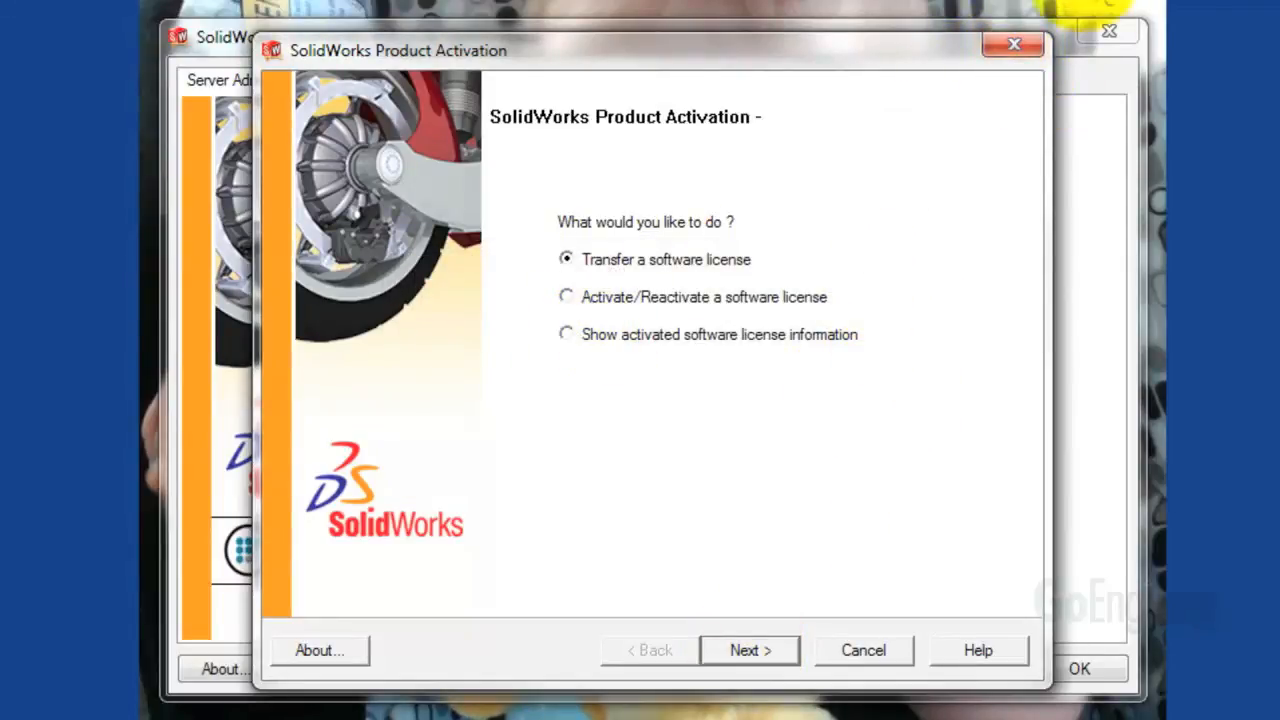
mouse_move(1011, 48)
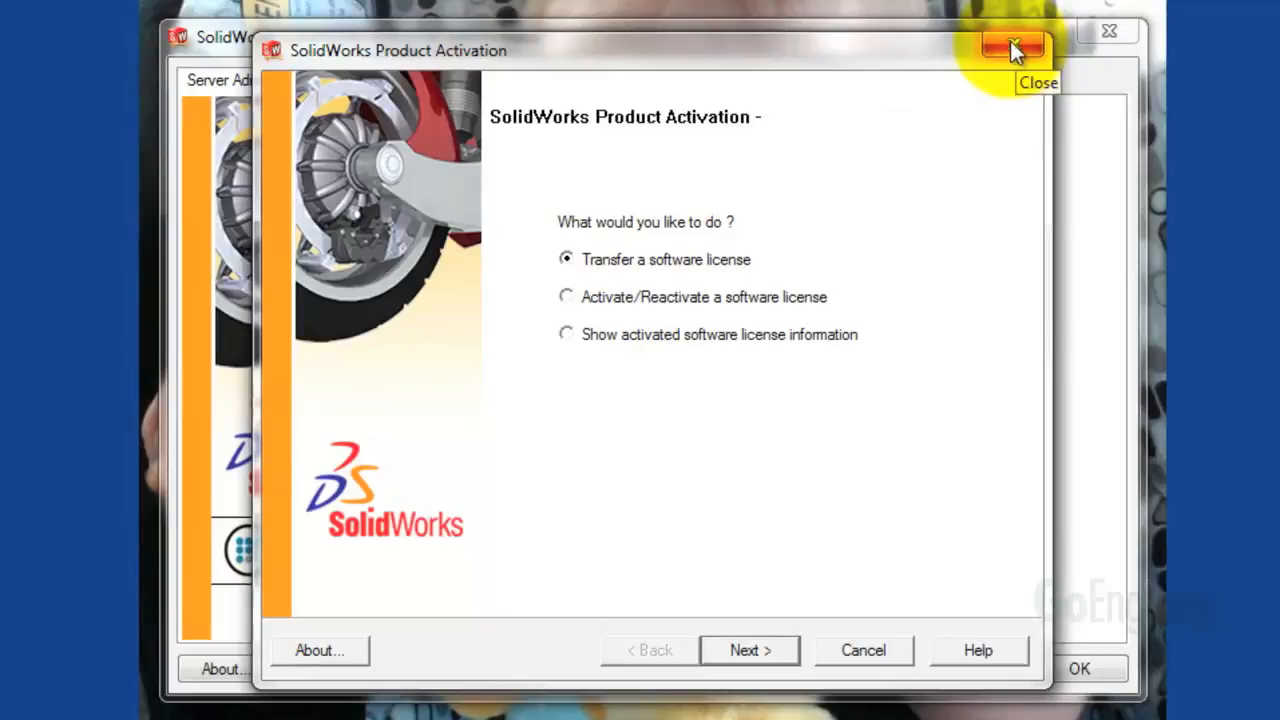
click(1012, 47)
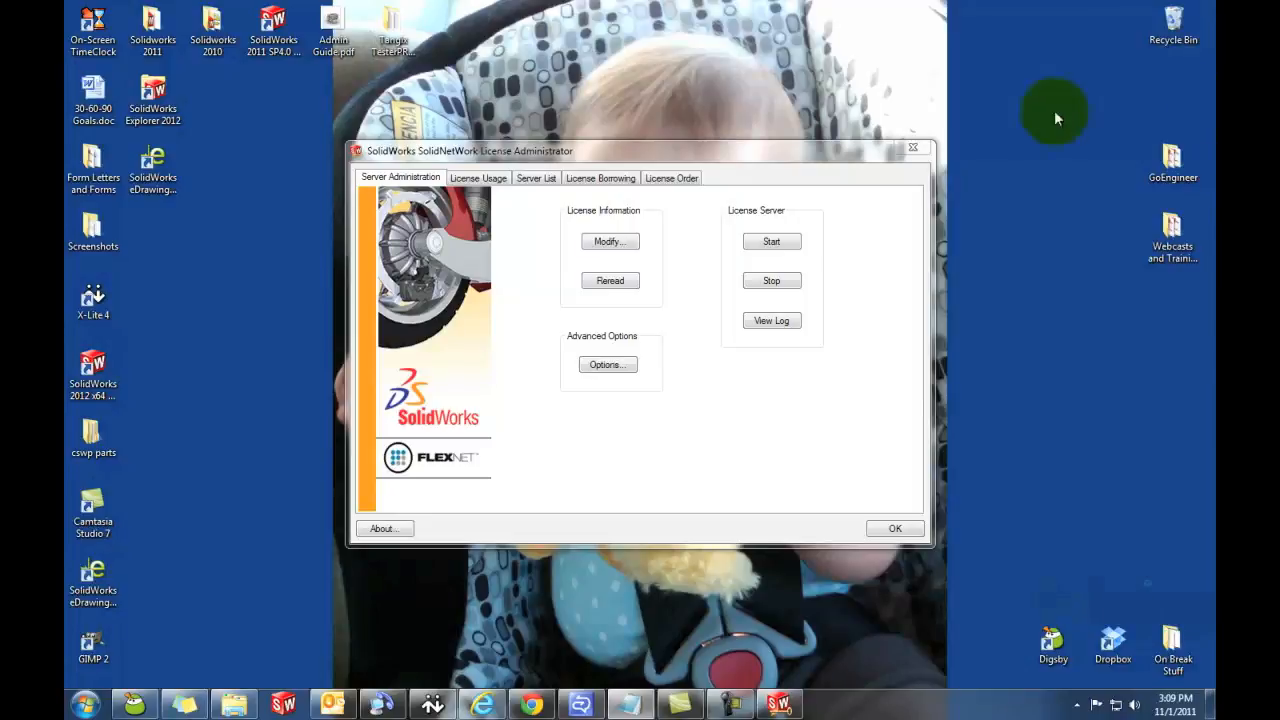
mouse_move(395, 618)
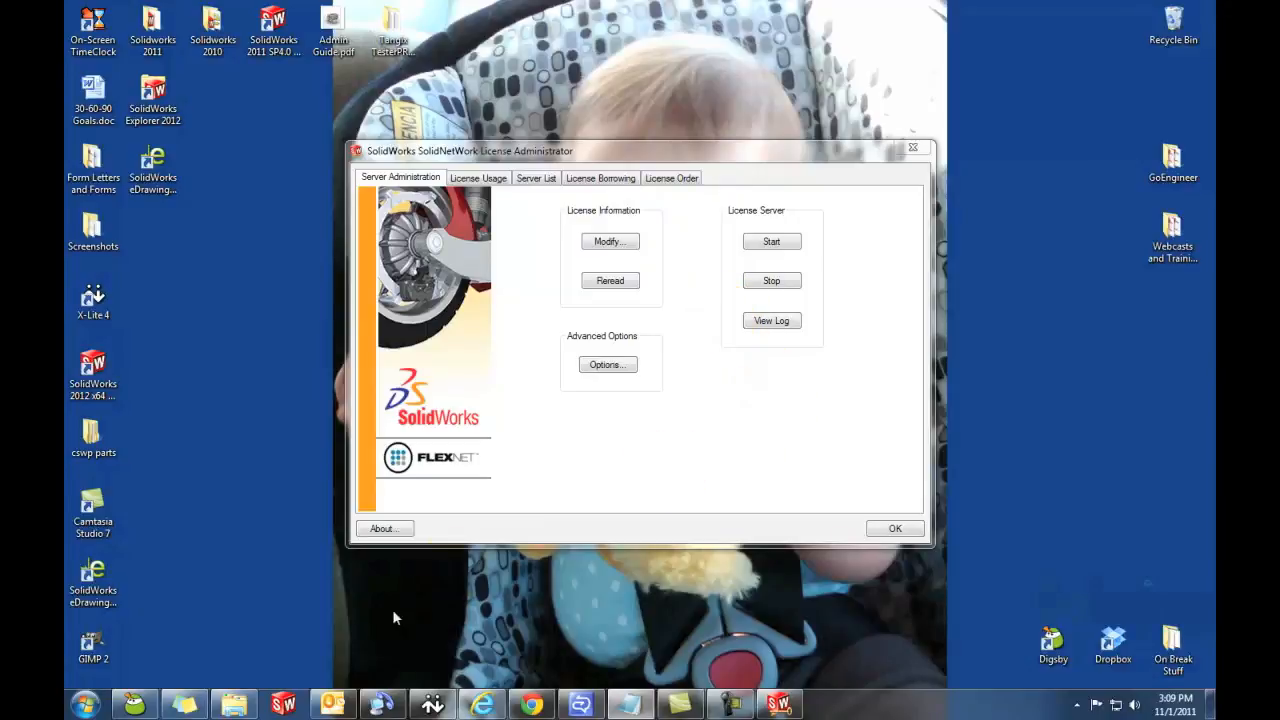